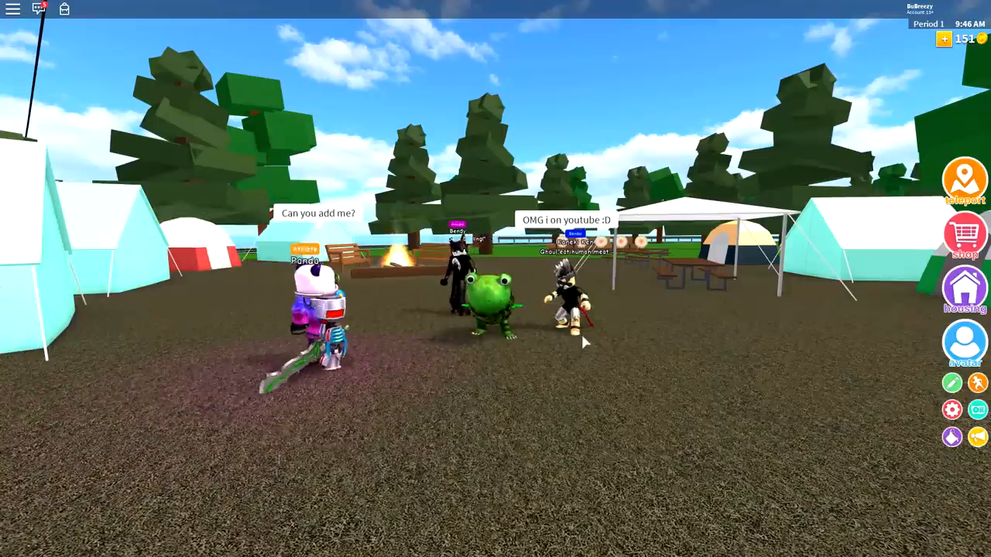
# Open the avatar editor beside the blond caped avatar, showing 'woman' torso results
pyautogui.click(964, 181)
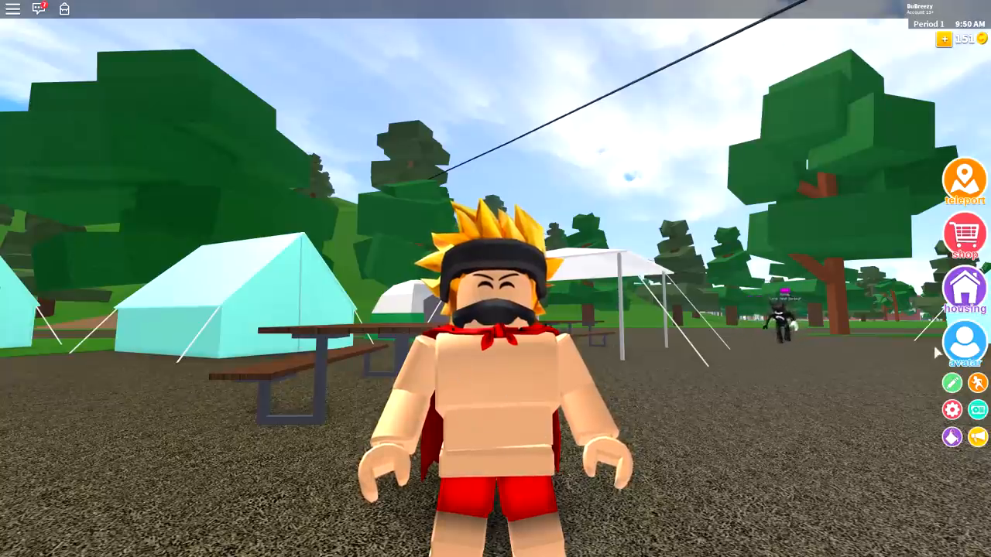
pyautogui.click(969, 340)
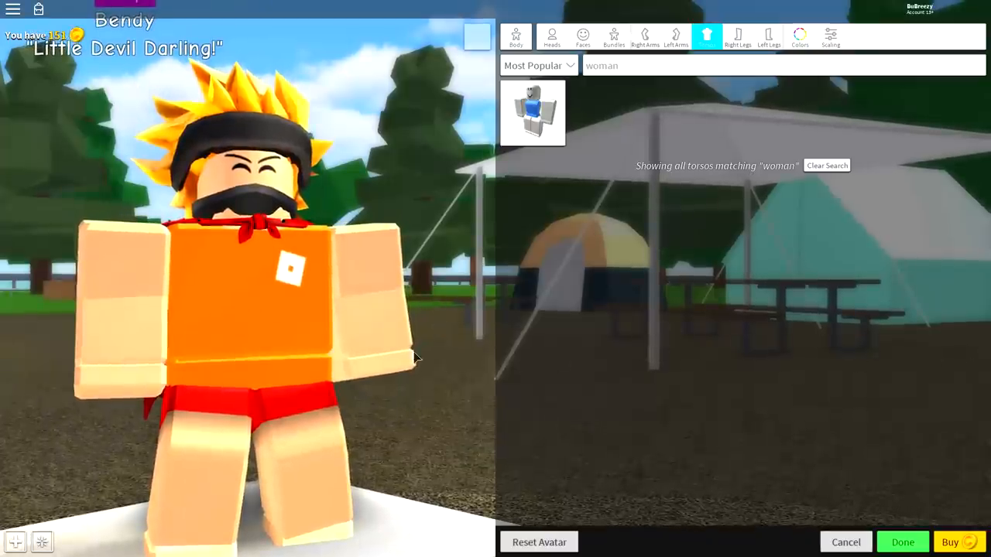
# Open the accessories catalogue's Wearing tab to reach the worn Captain Underpants Cape and Ninja hair
pyautogui.click(907, 541)
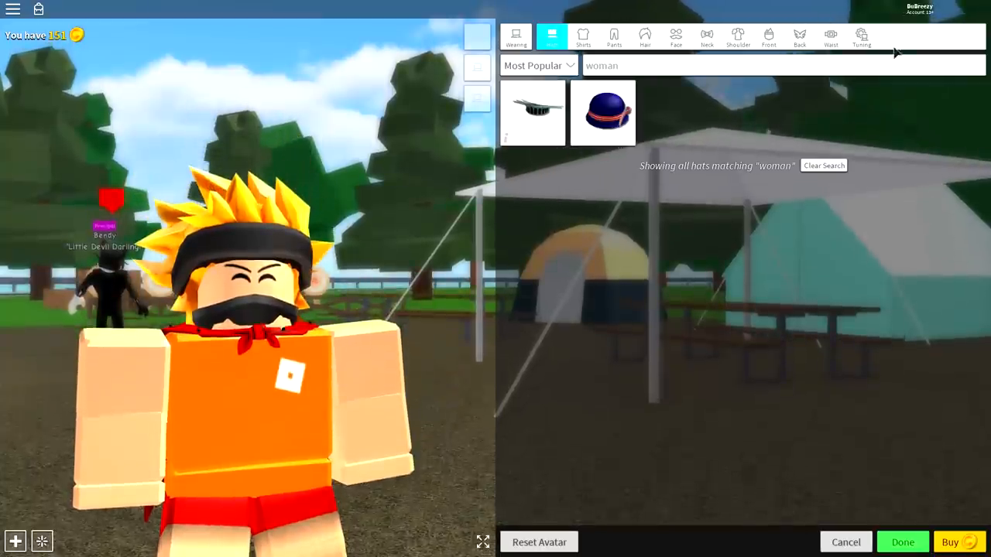
pyautogui.click(861, 38)
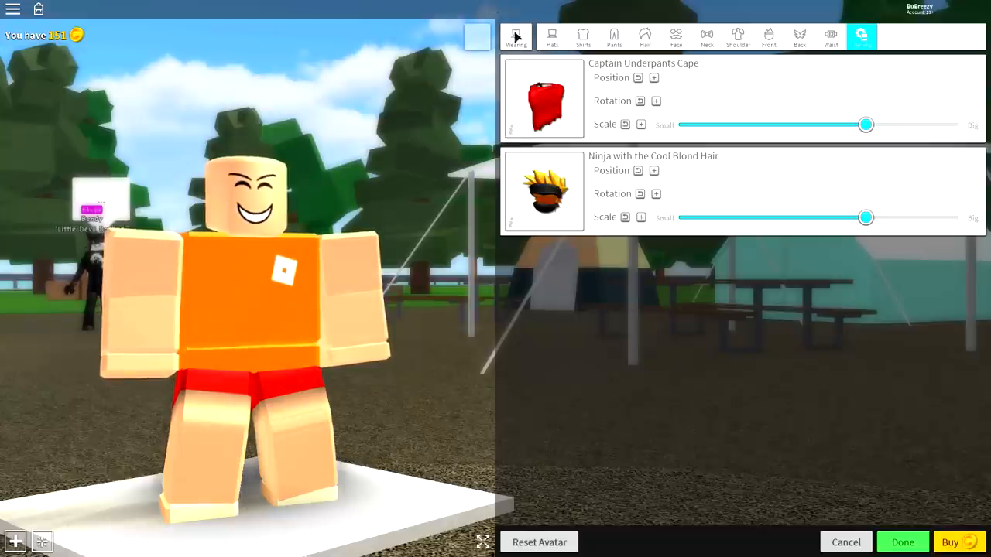
# Search 'headless' in Heads and equip the Headless head
pyautogui.click(576, 35)
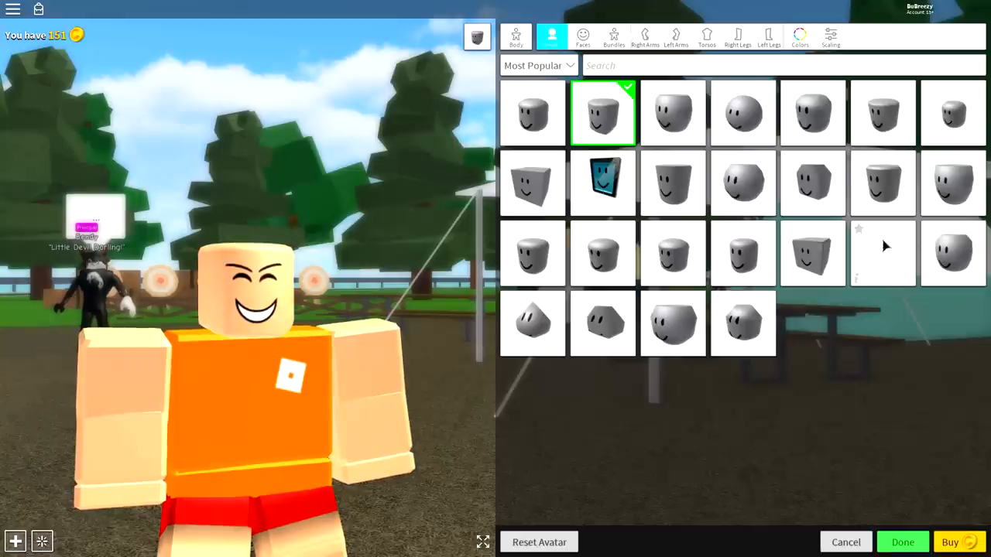
pyautogui.click(882, 252)
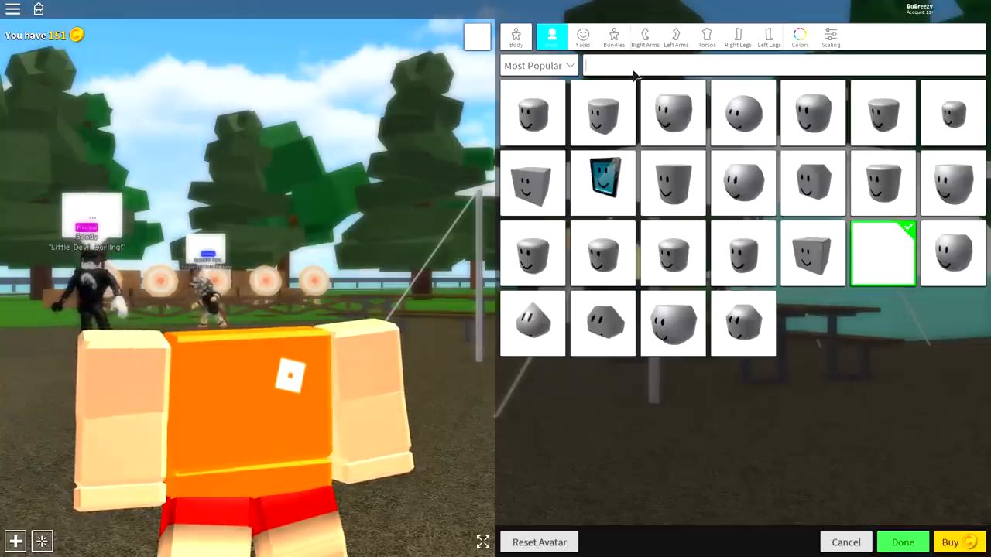
pyautogui.write('headless')
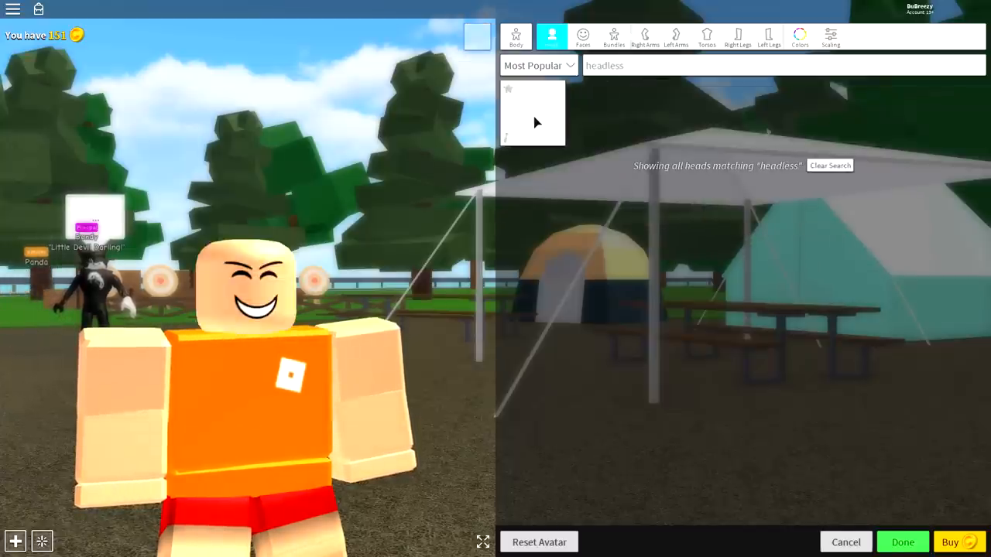
pyautogui.click(533, 114)
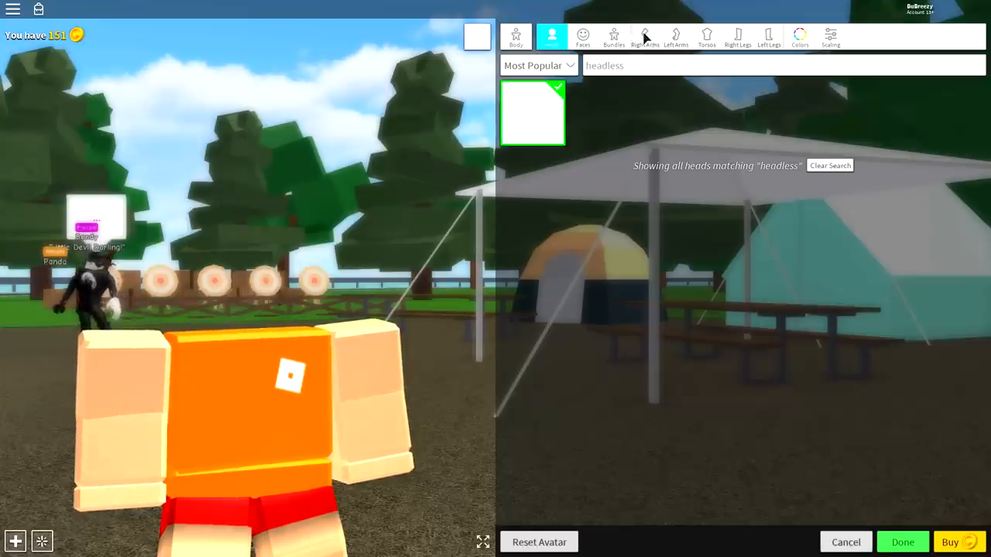
pyautogui.click(644, 36)
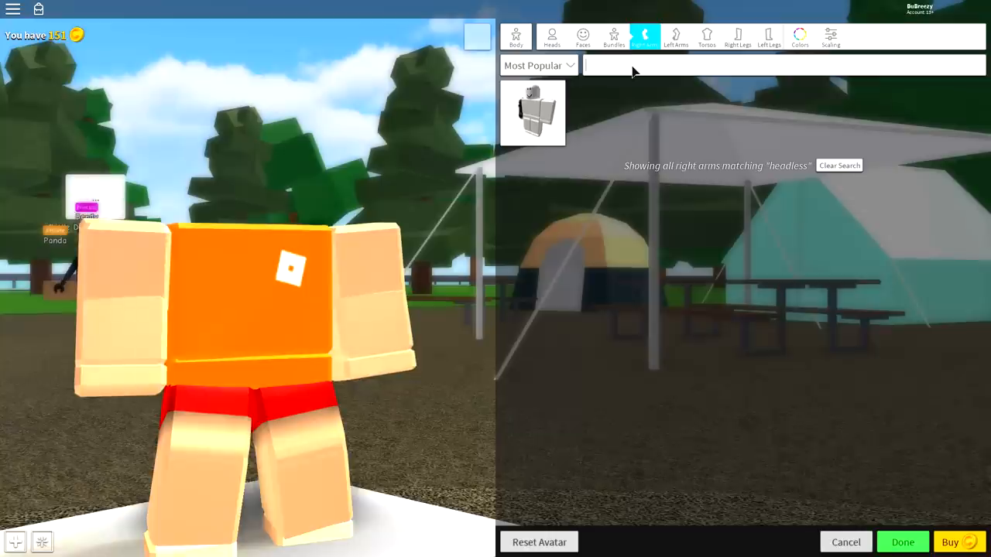
# Search 'woman' and equip the Woman arms and Woman torso
pyautogui.write('woman')
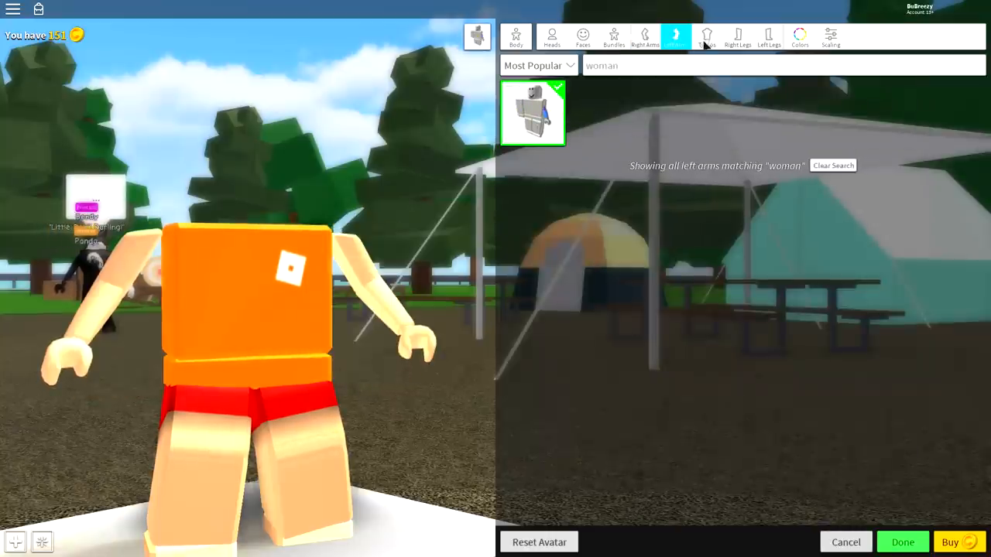
pyautogui.click(697, 37)
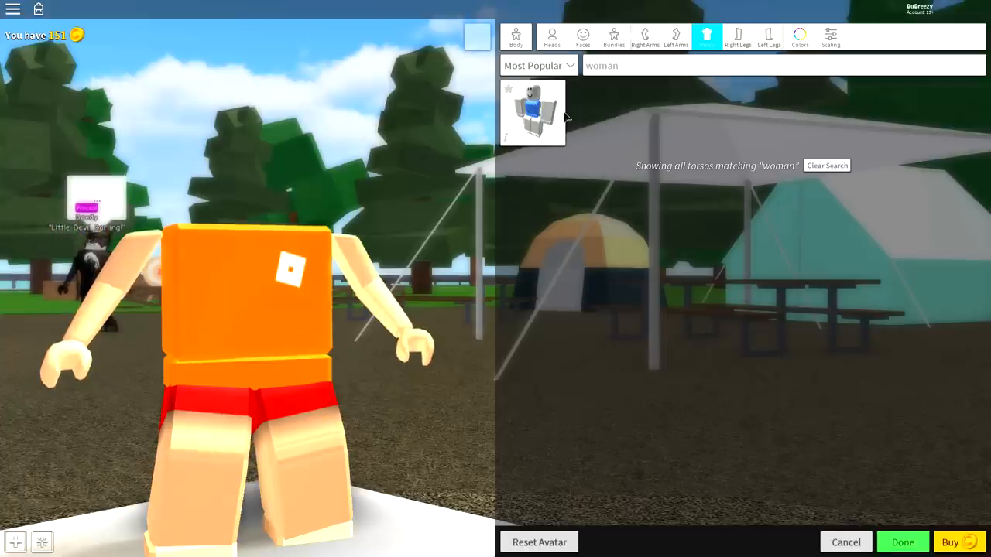
pyautogui.click(537, 113)
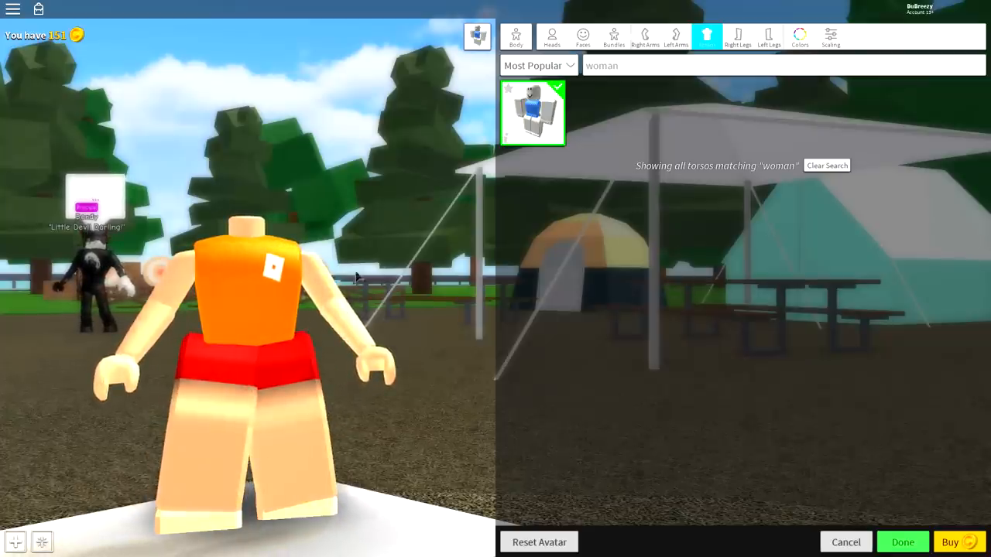
pyautogui.moveTo(594, 208)
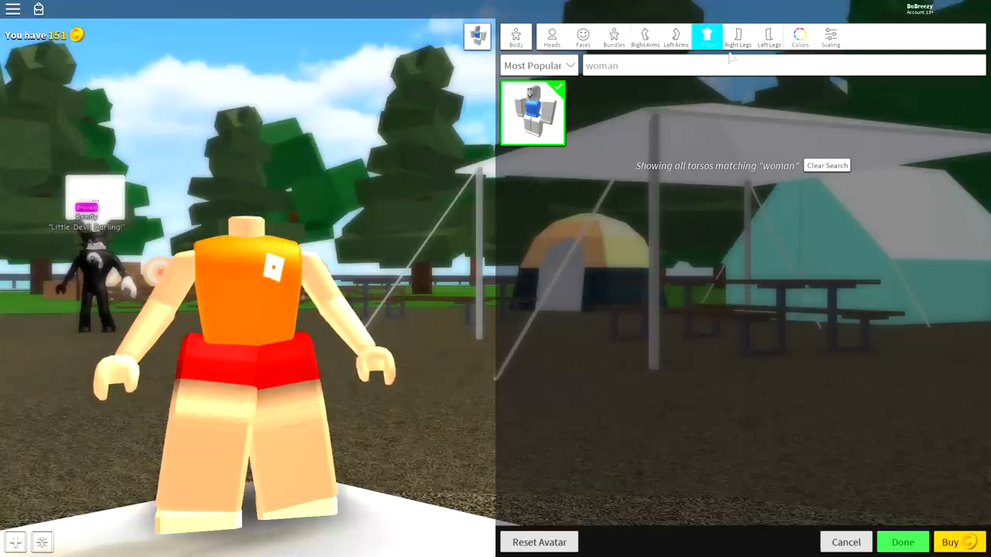
pyautogui.click(738, 36)
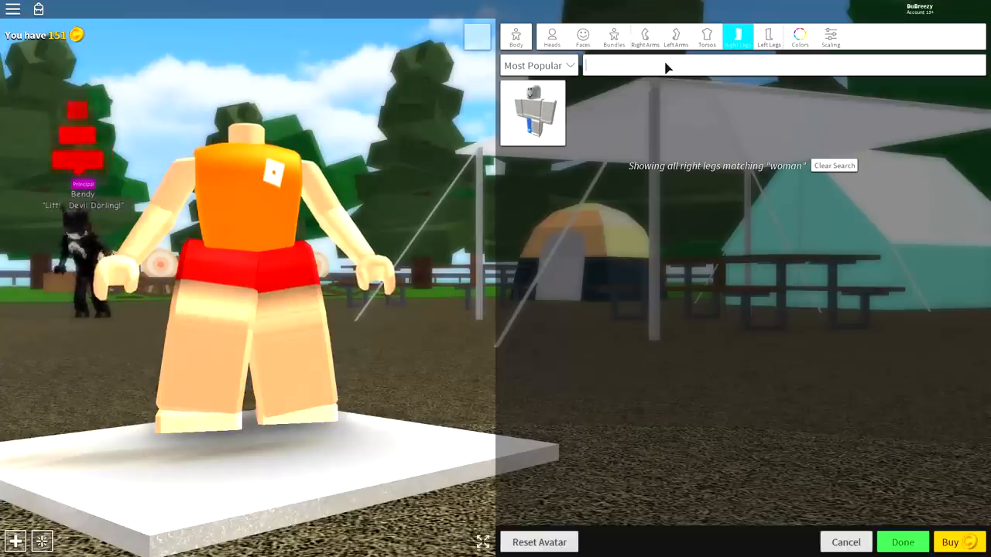
# Search 'creature' and equip the Creature From the Blox Lagoon right and left legs
pyautogui.write('creature')
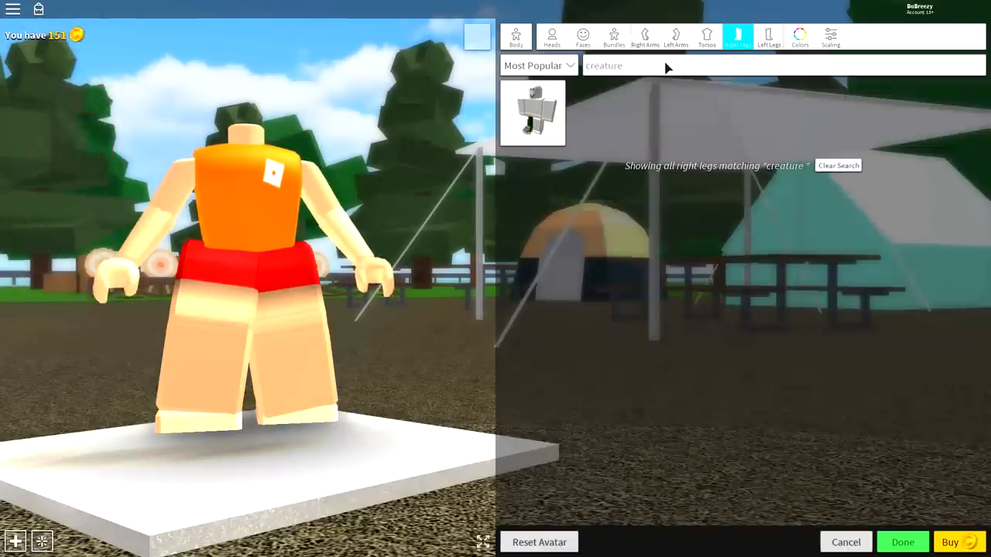
pyautogui.click(532, 113)
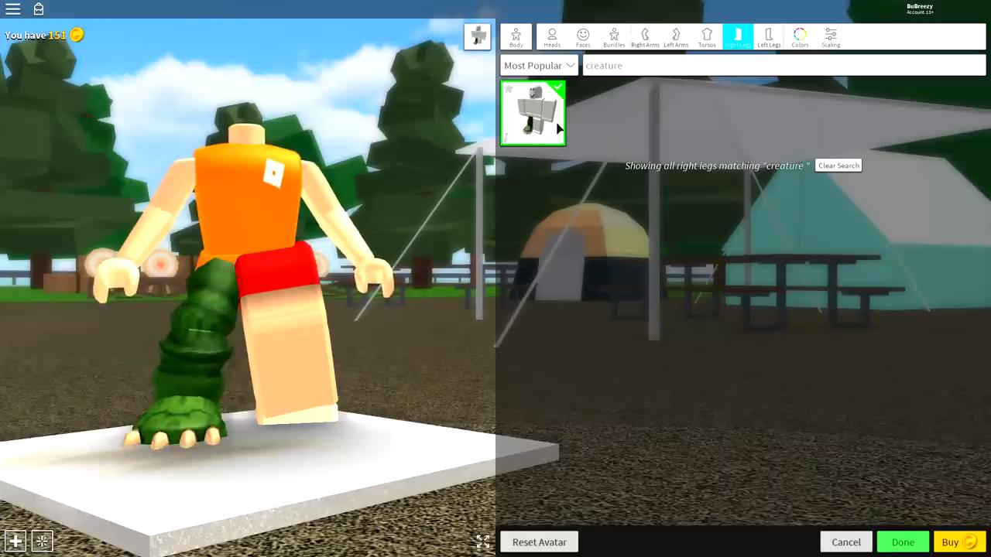
pyautogui.click(532, 112)
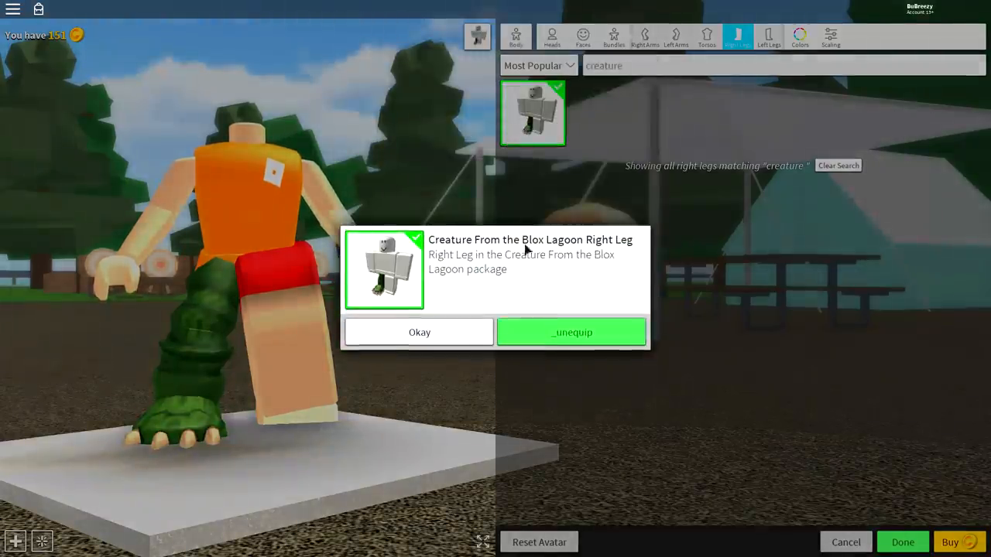
pyautogui.click(419, 332)
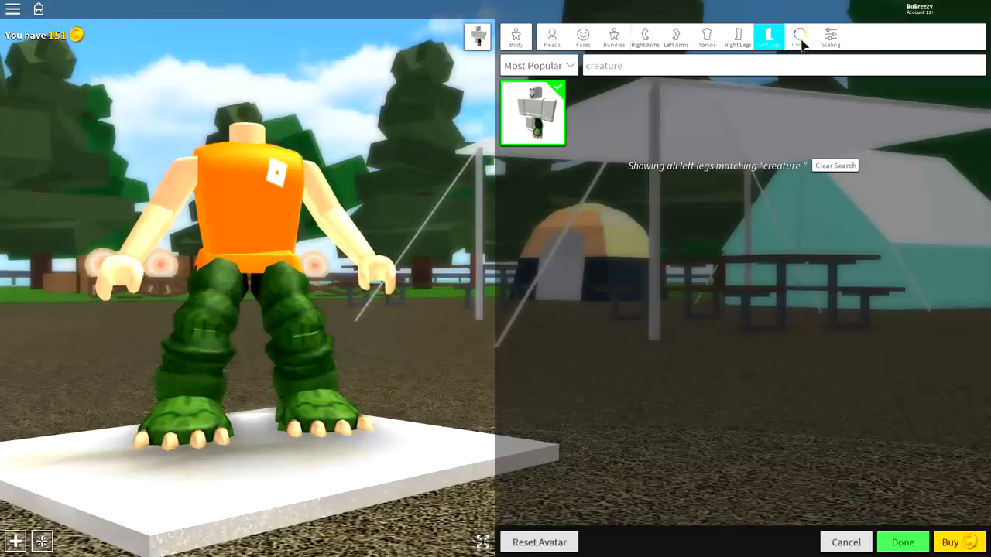
pyautogui.click(796, 36)
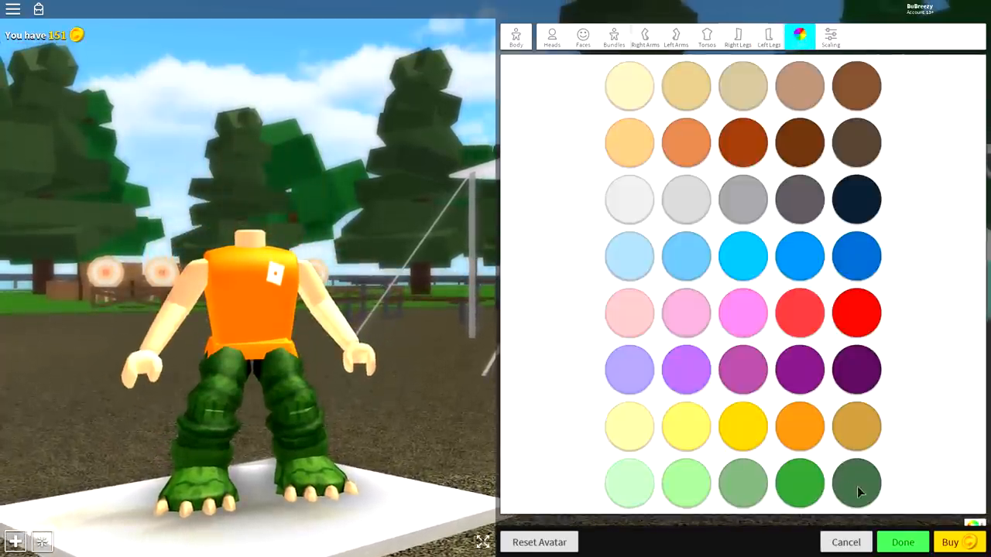
# Apply the dark green body colour to the whole avatar
pyautogui.click(856, 483)
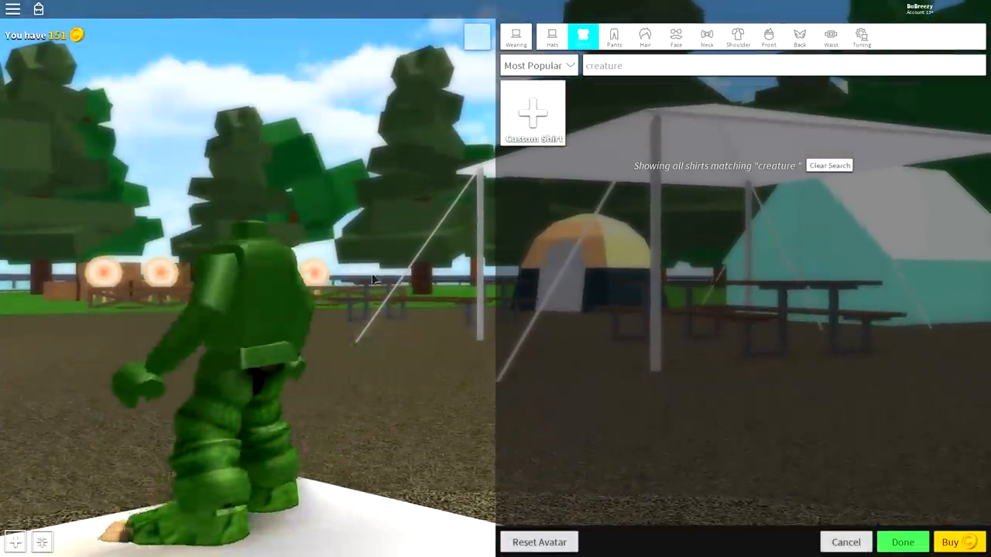
pyautogui.click(515, 36)
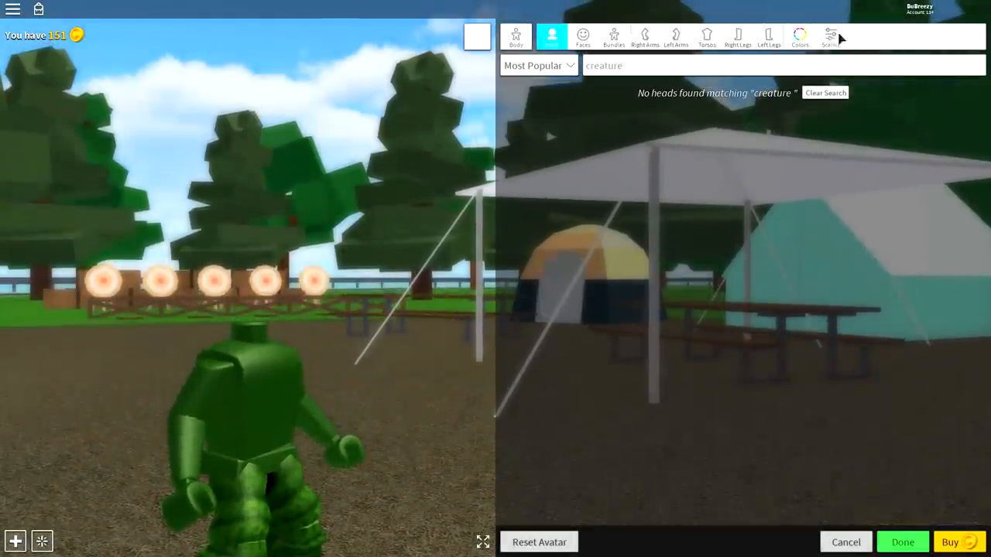
pyautogui.click(831, 34)
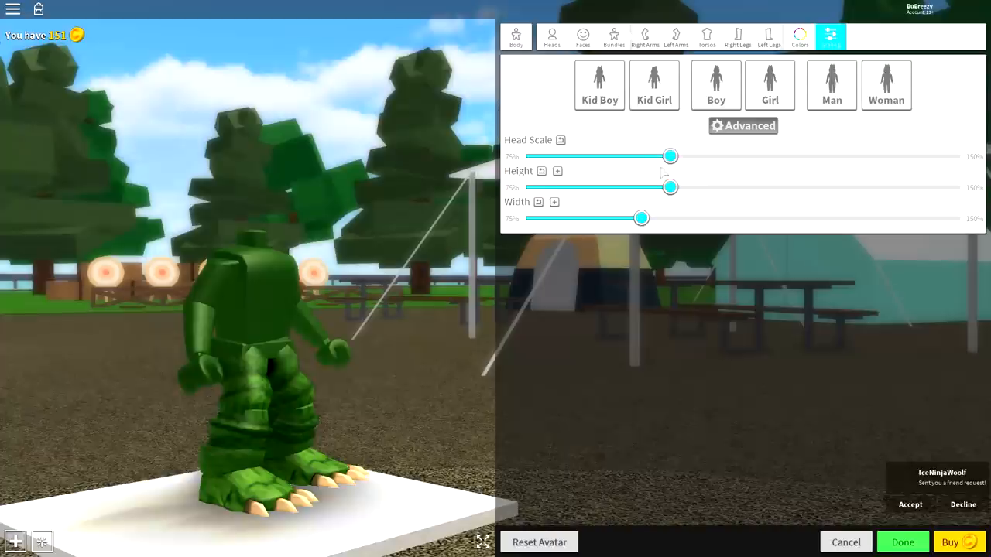
# Set Head Scale to 150% and max Lower Torso Width under Advanced scaling
pyautogui.moveTo(669, 155); pyautogui.dragTo(960, 155)
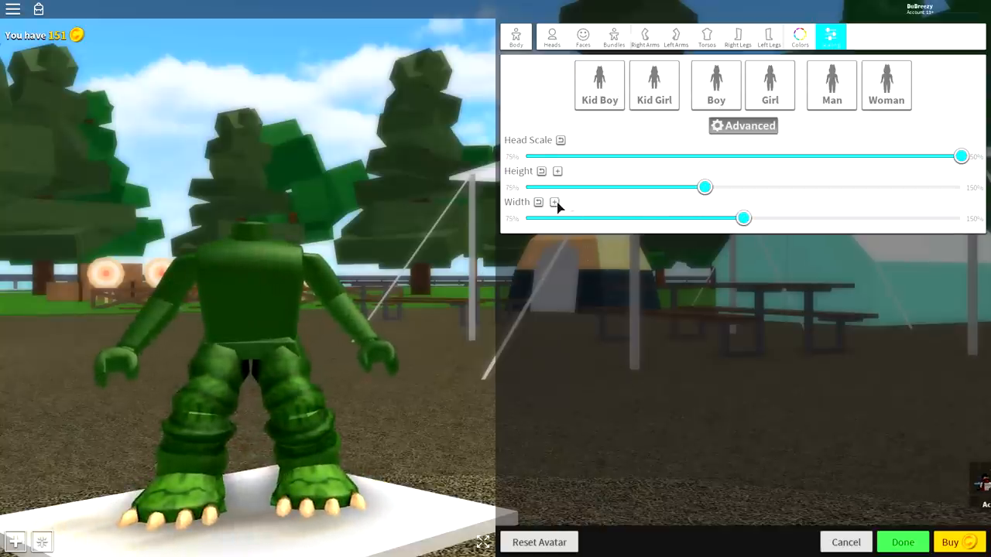
pyautogui.click(557, 202)
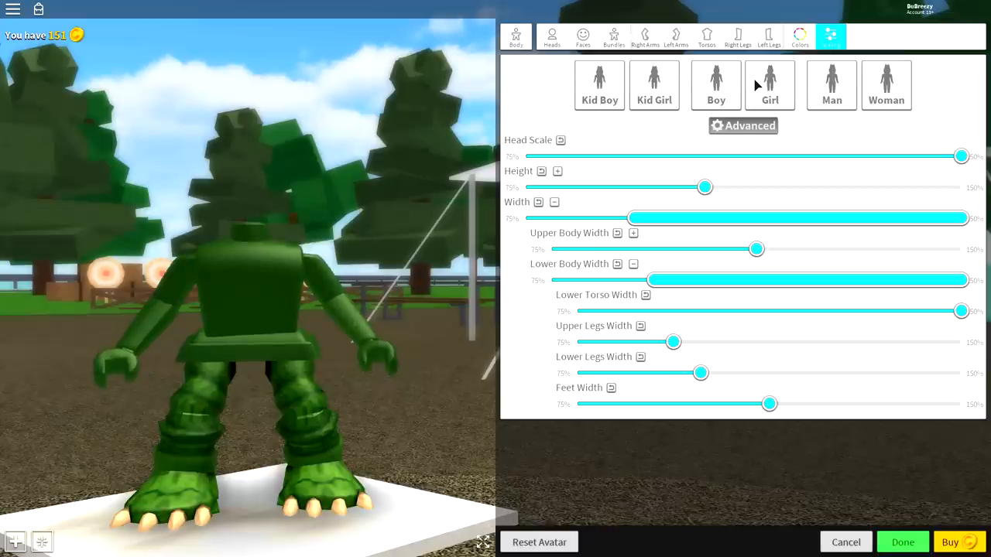
pyautogui.moveTo(288, 307)
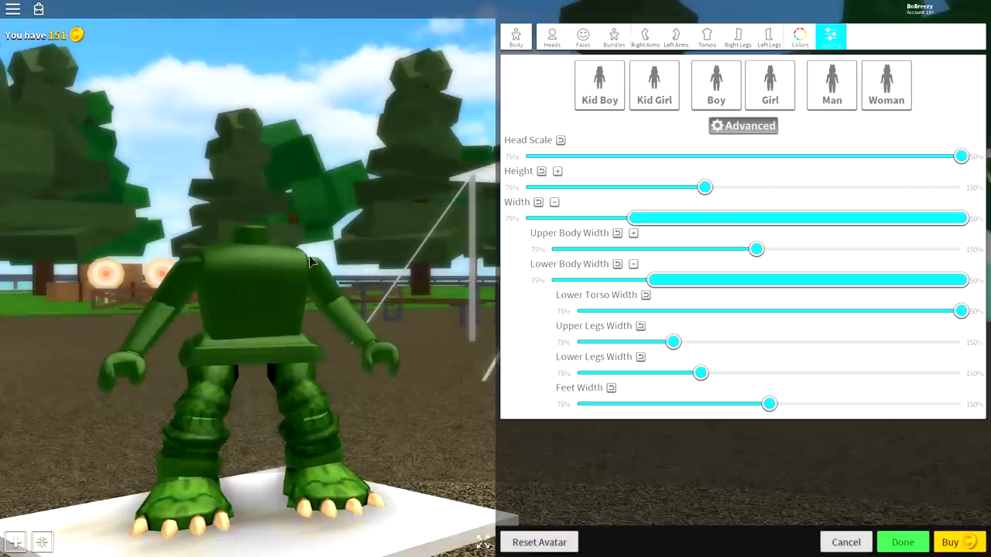
pyautogui.moveTo(46, 317)
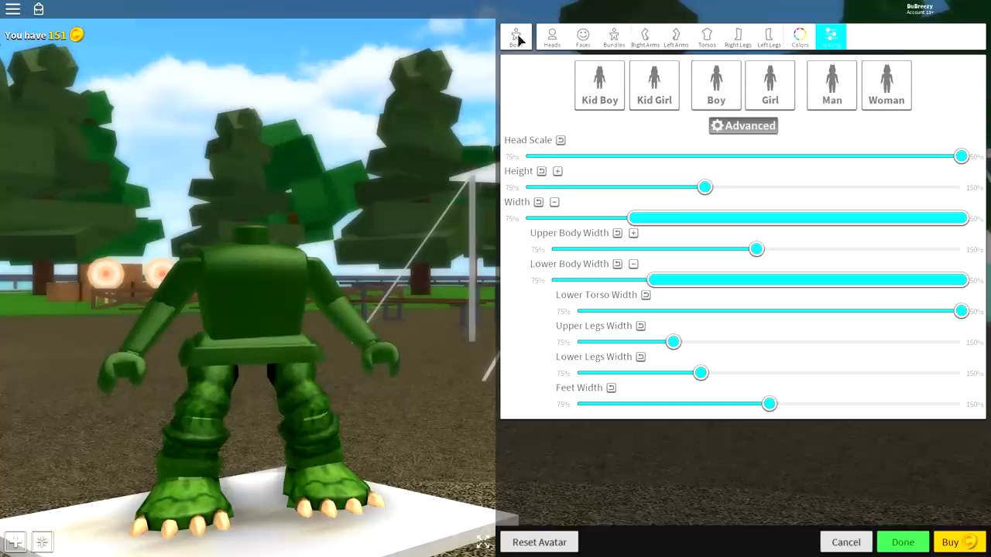
pyautogui.click(544, 37)
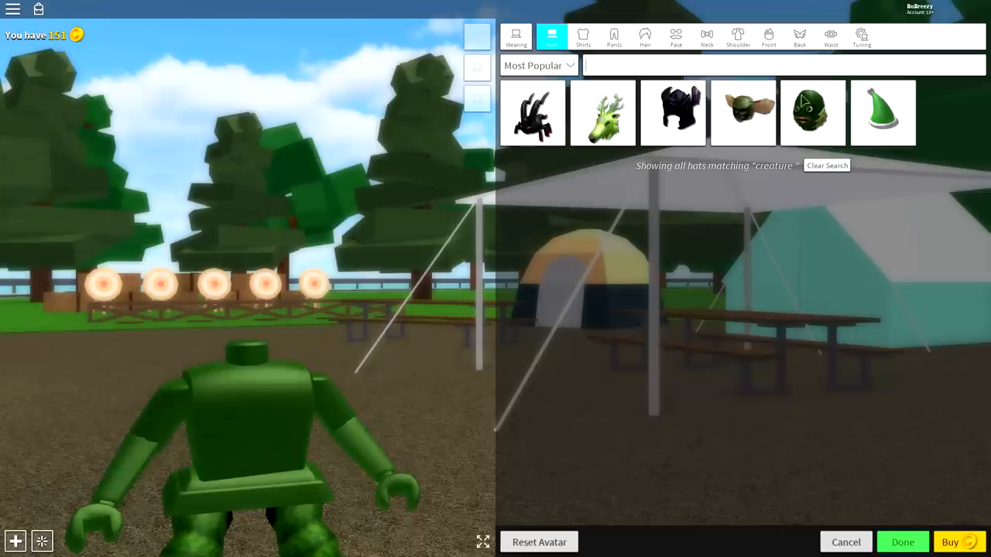
# Clear the hat search, search 'arb' and equip Arborist's Verdant Egg of Leafyness
pyautogui.click(811, 112)
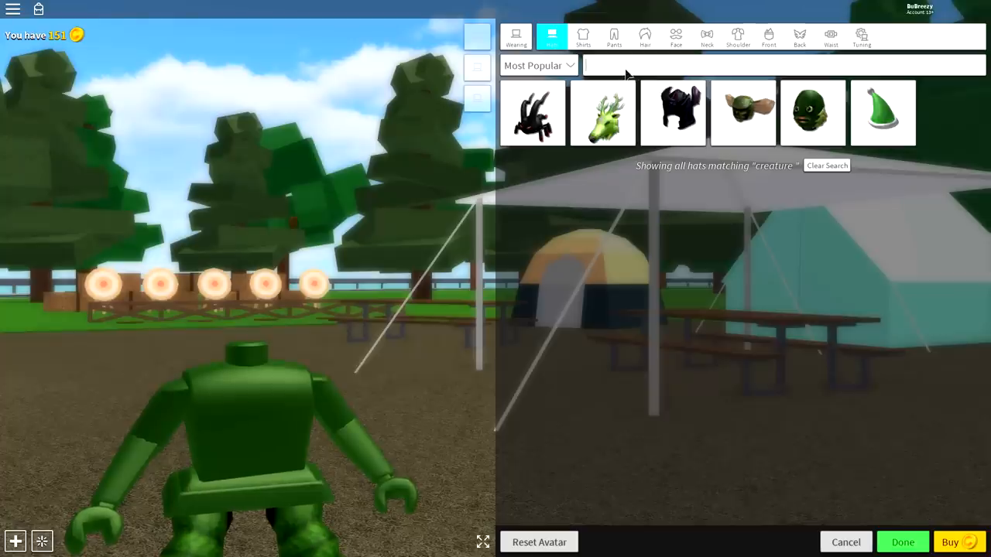
pyautogui.write('arboris')
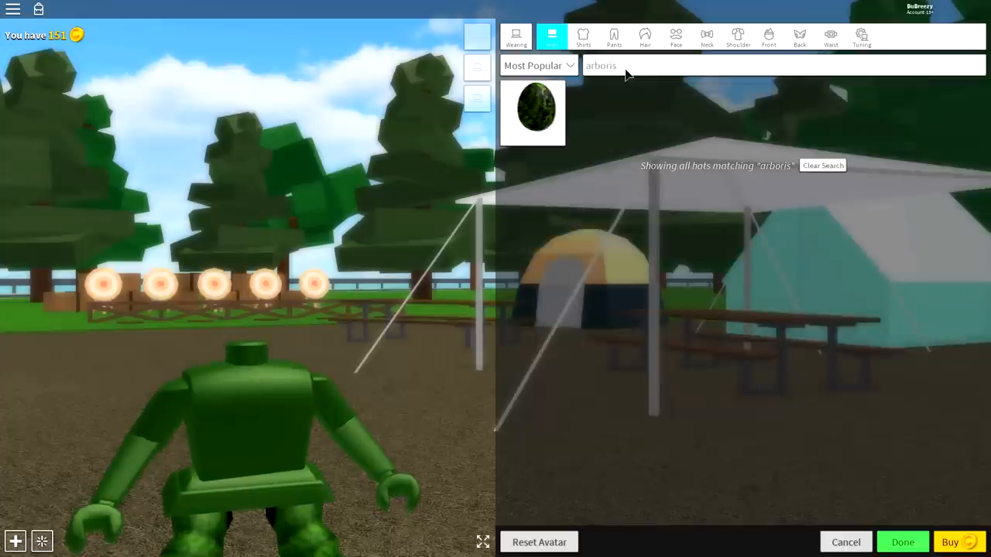
pyautogui.click(533, 113)
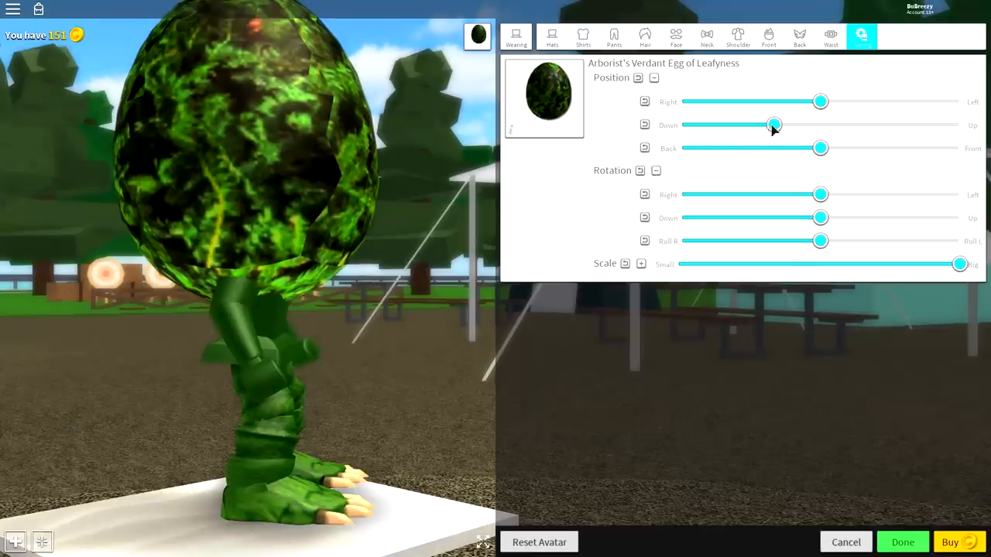
# Lower the egg with the Down/Up position slider so it sits over the legs
pyautogui.moveTo(774, 124); pyautogui.dragTo(680, 124)
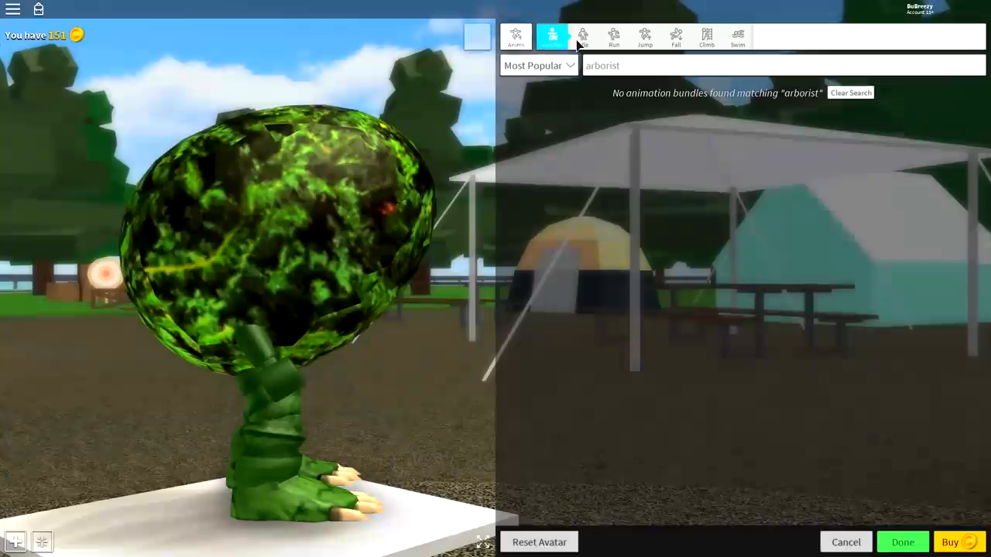
# Clear the animation search, try Werewolf, then equip the Ninja animation bundle
pyautogui.click(855, 92)
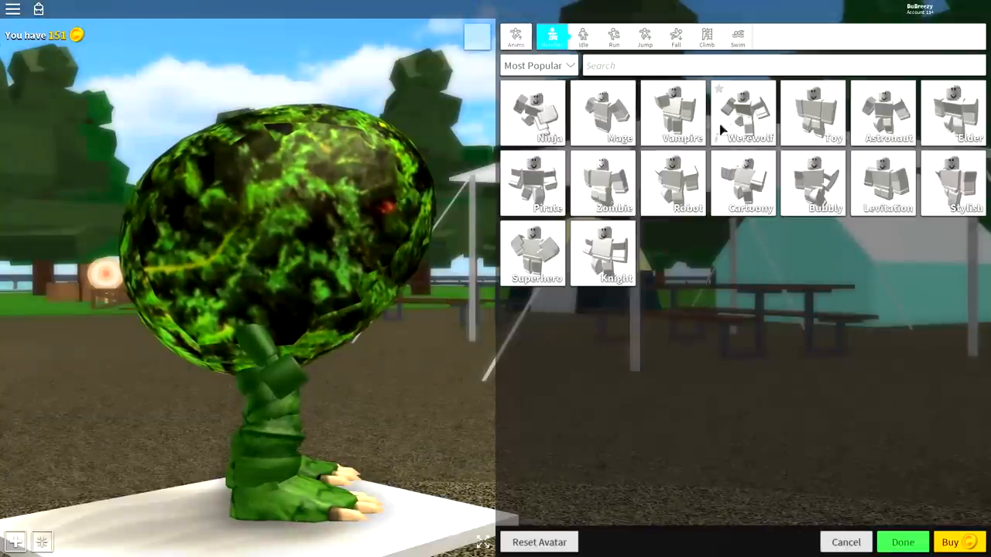
pyautogui.click(745, 113)
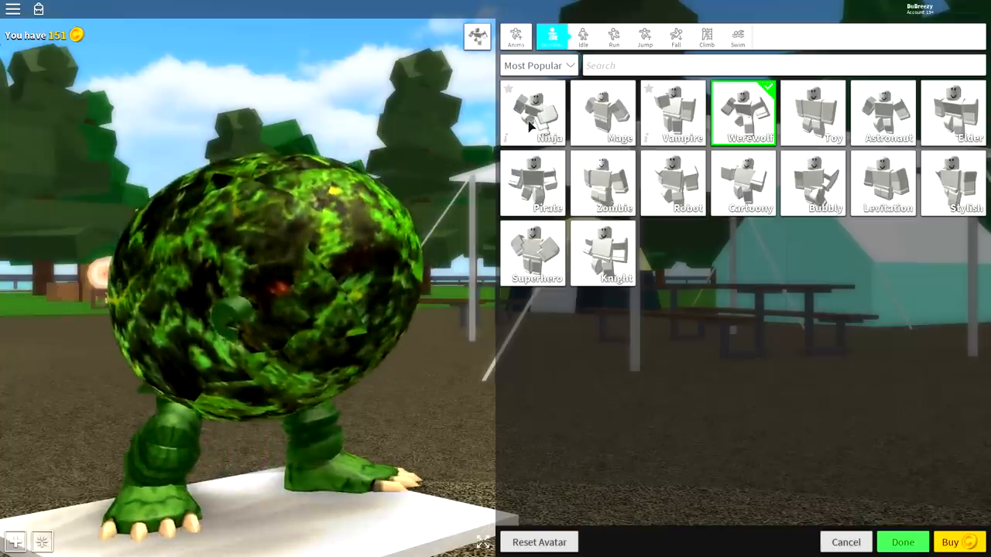
pyautogui.click(533, 112)
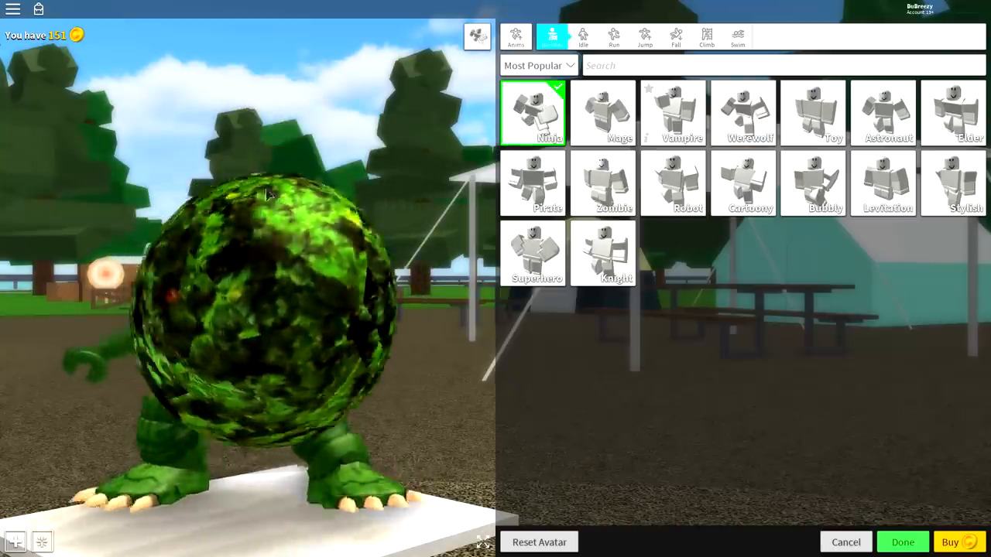
pyautogui.click(745, 112)
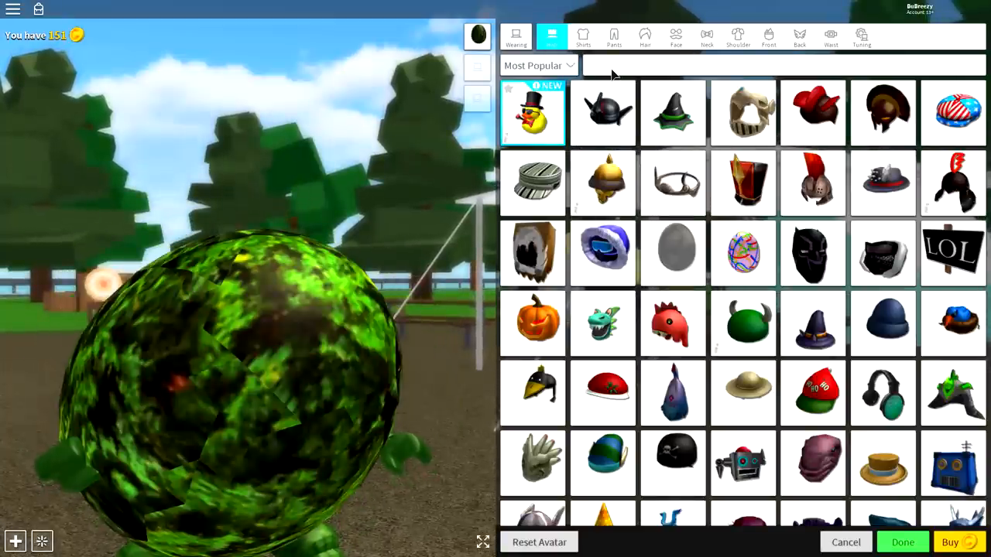
# Search hats for 'tokyo', try lion and elephant heads, then wear the Tokyokhaos Froggy head
pyautogui.write('to')
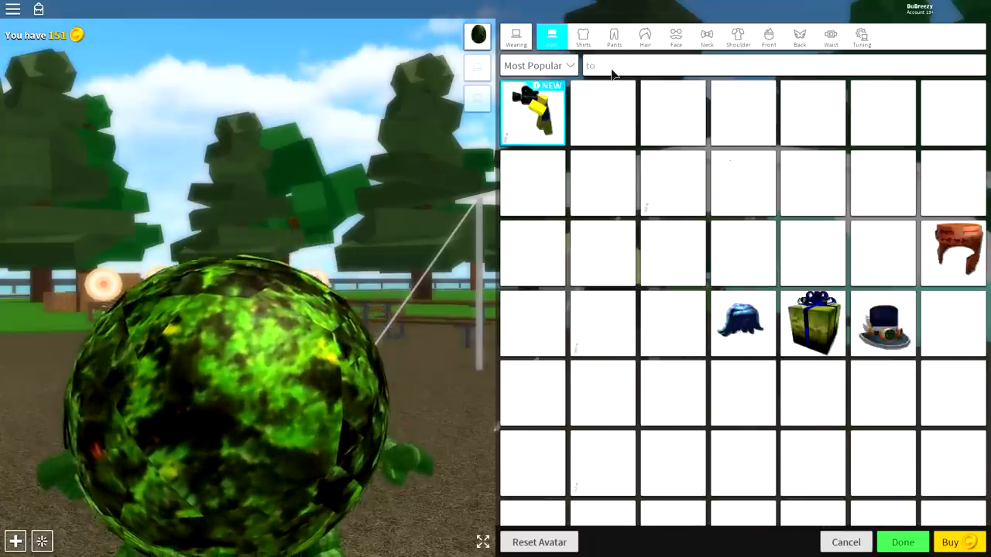
pyautogui.write('tokyo')
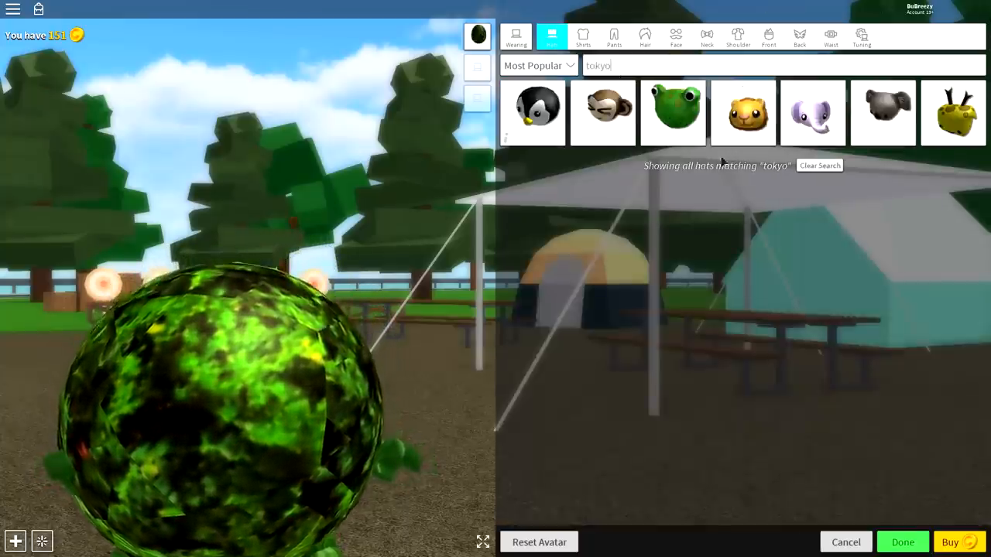
pyautogui.click(742, 114)
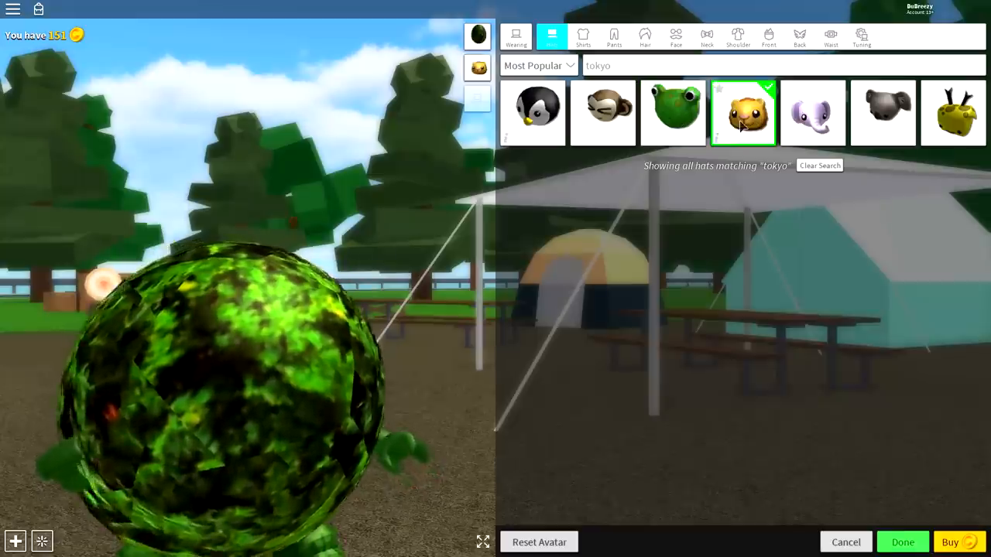
pyautogui.click(812, 113)
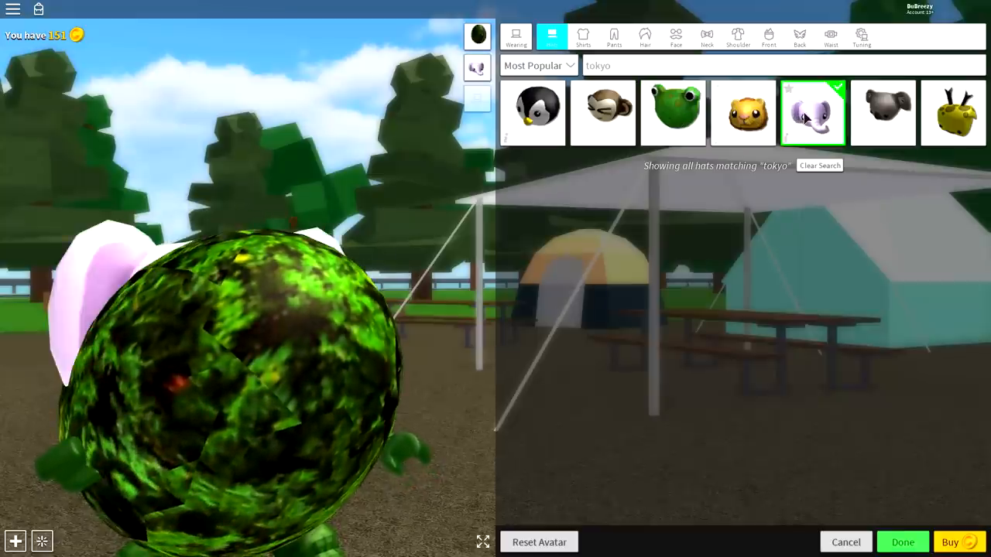
pyautogui.click(673, 112)
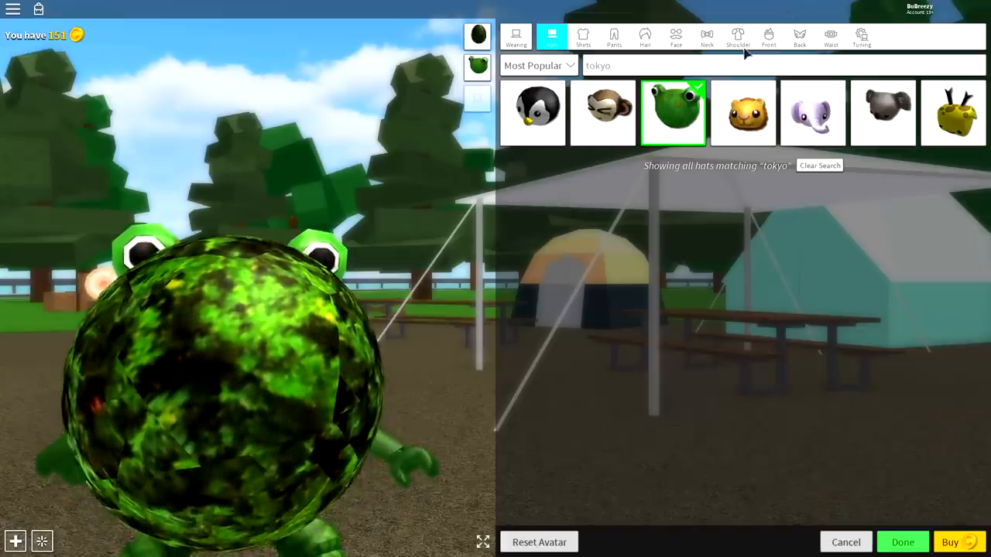
pyautogui.click(872, 37)
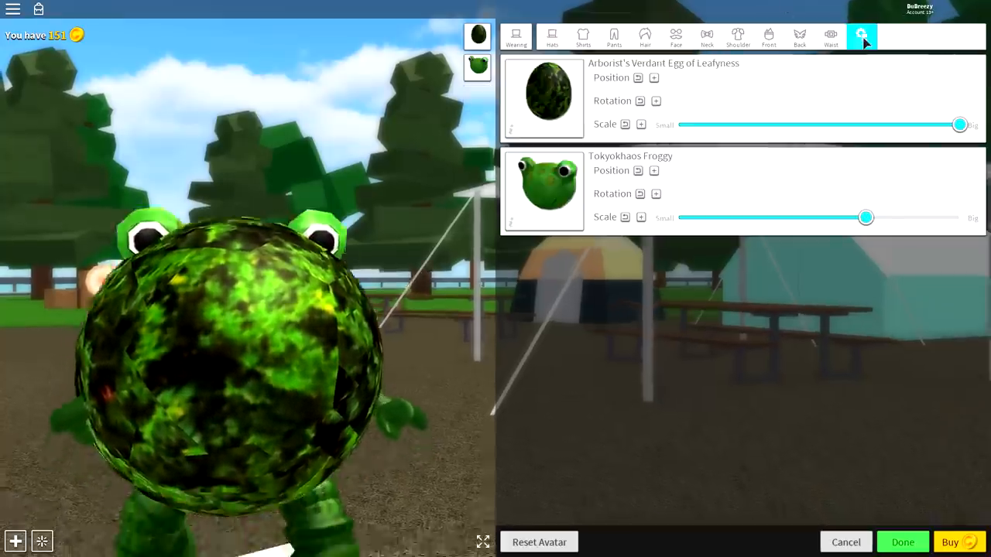
# Scale the Froggy head nearly to Big and slide its position toward Front
pyautogui.click(636, 170)
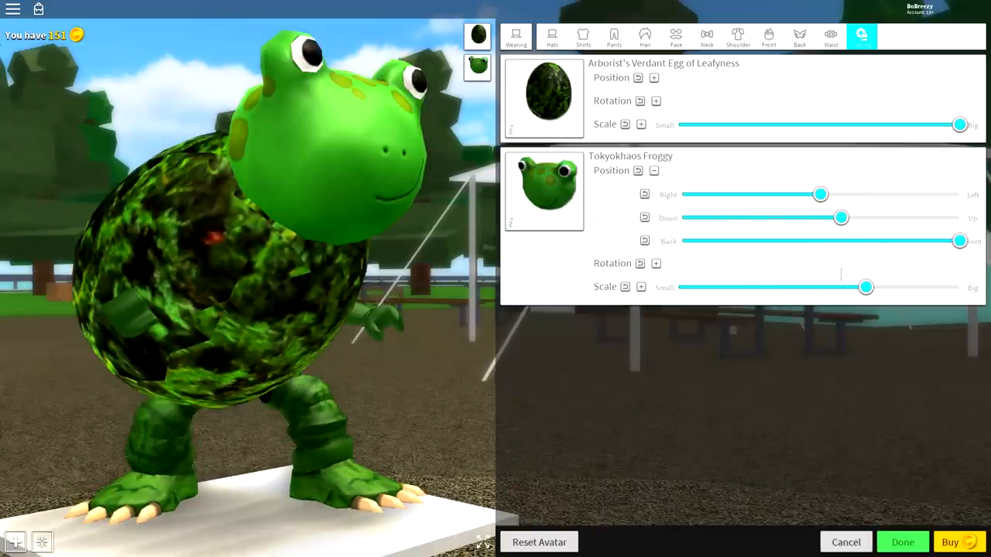
pyautogui.moveTo(865, 287); pyautogui.dragTo(927, 288)
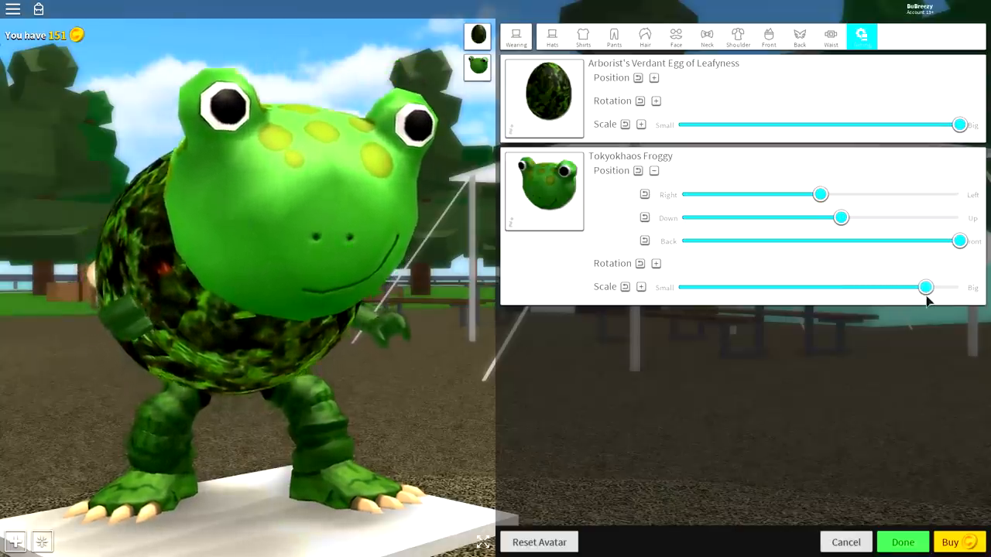
pyautogui.moveTo(926, 287); pyautogui.dragTo(941, 288)
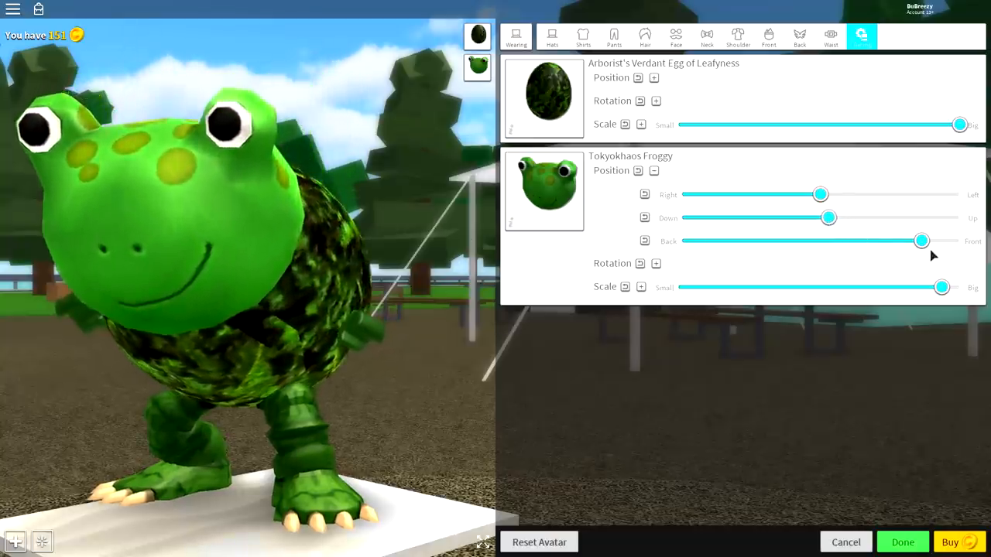
pyautogui.moveTo(921, 241); pyautogui.dragTo(943, 241)
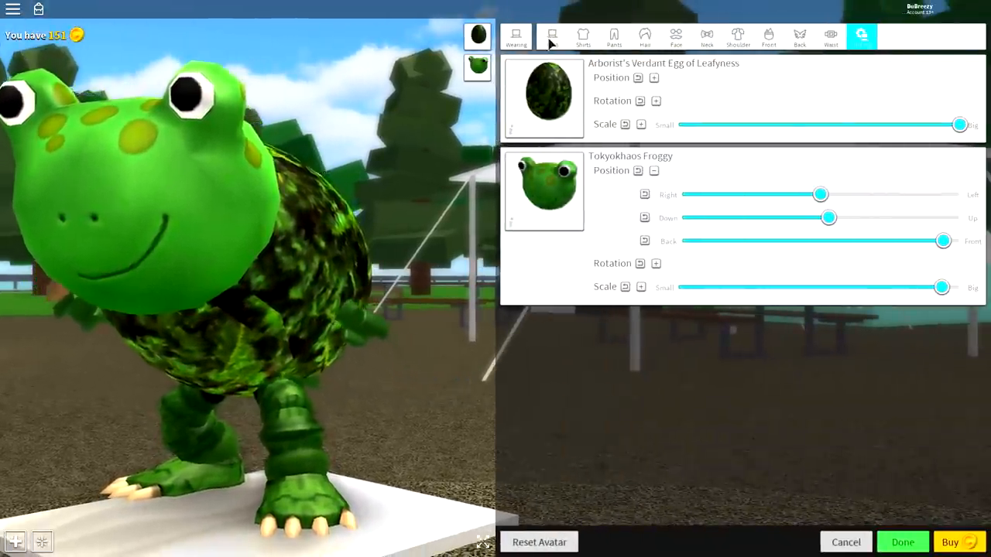
# Search hats for 'clover' and wear the Four Leaf Clover Bouncers
pyautogui.click(551, 35)
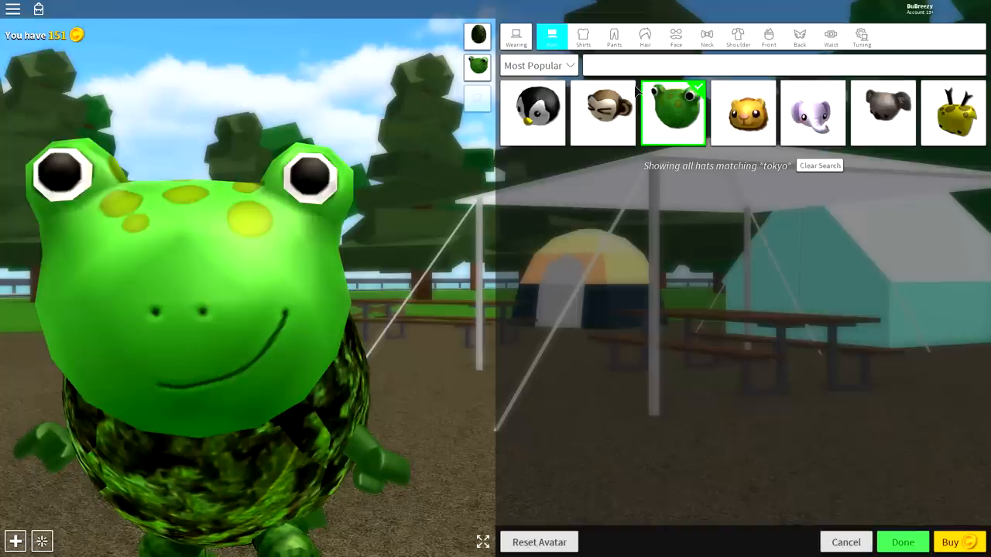
pyautogui.write('clover')
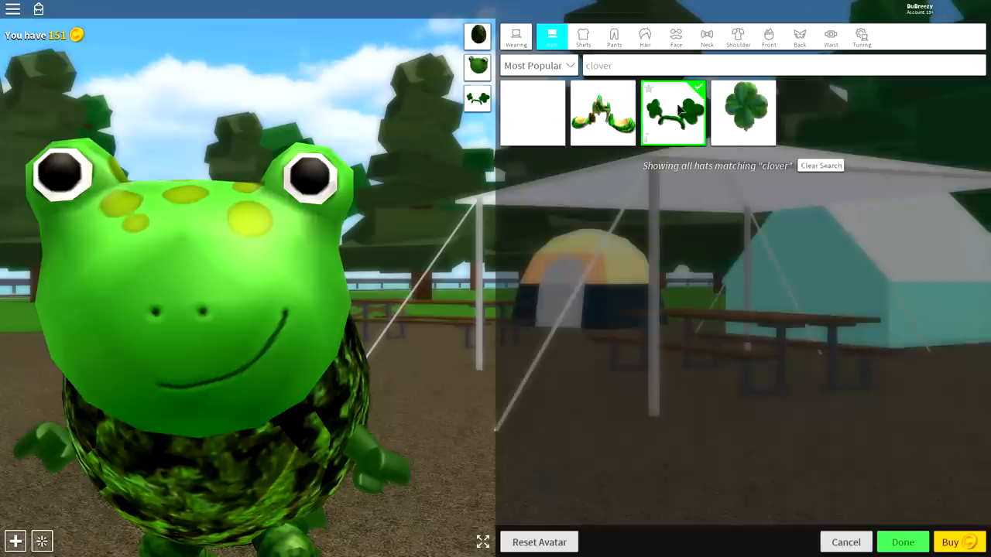
pyautogui.click(671, 115)
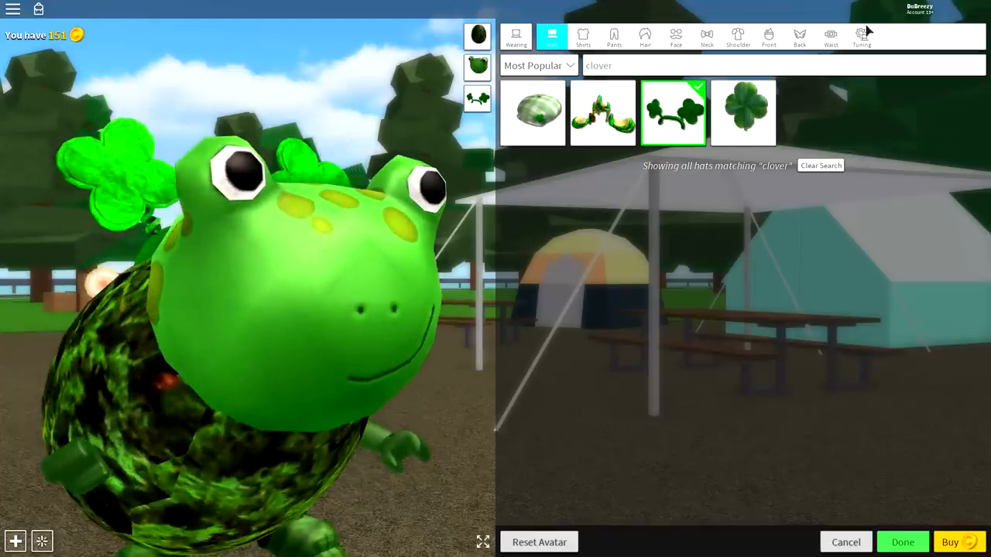
pyautogui.click(859, 37)
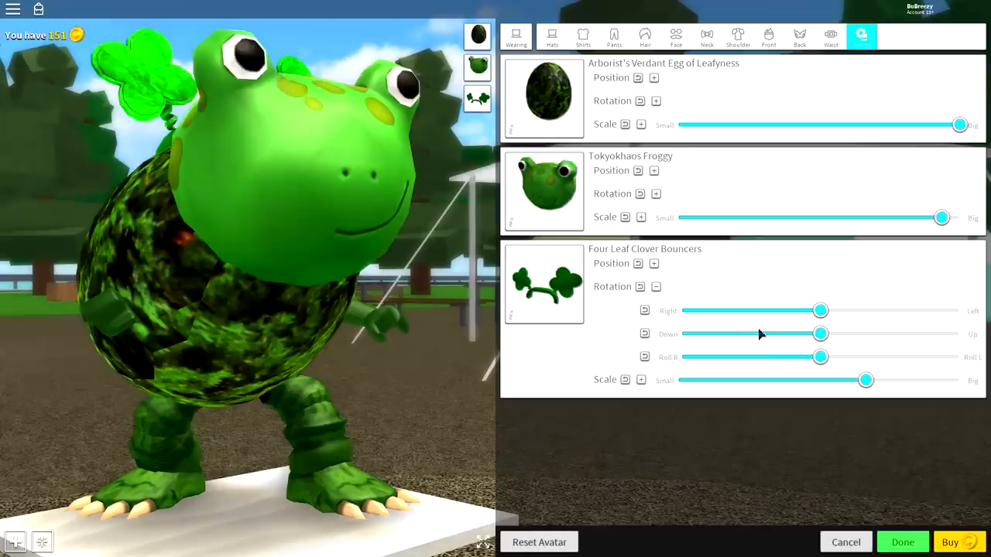
# Set the clover bouncers' Rotation Down and Position Down to minimum and Scale to Big
pyautogui.moveTo(820, 334); pyautogui.dragTo(680, 333)
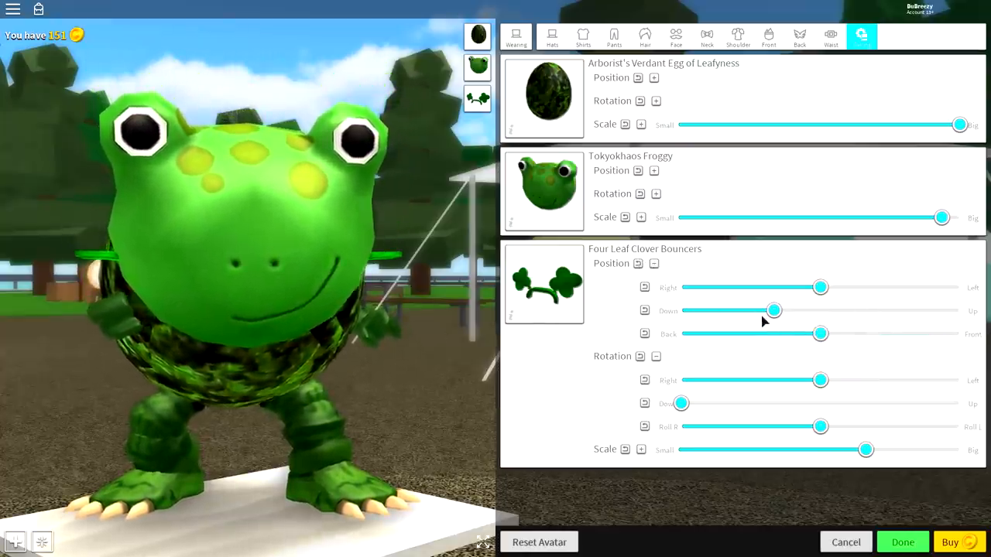
pyautogui.moveTo(774, 310); pyautogui.dragTo(722, 310)
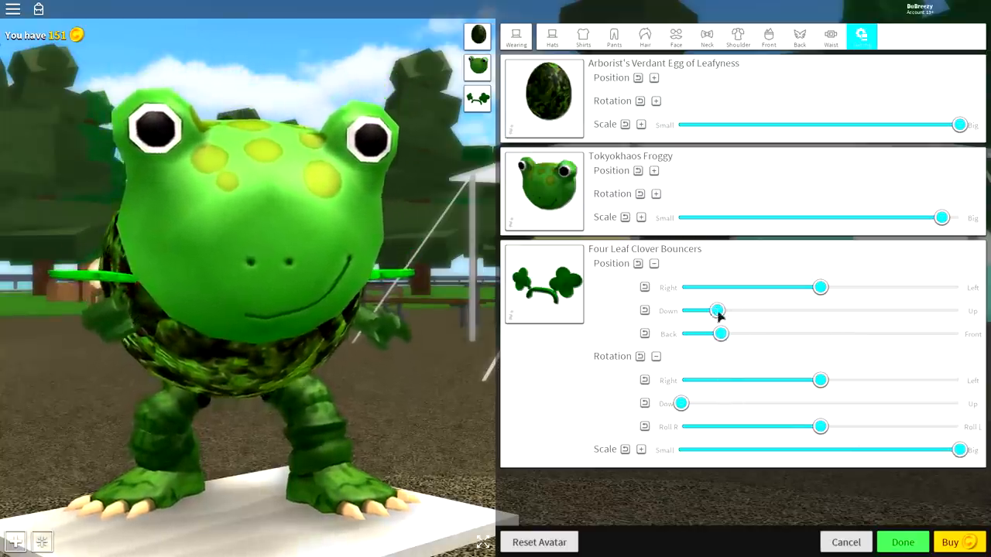
pyautogui.moveTo(716, 311); pyautogui.dragTo(688, 310)
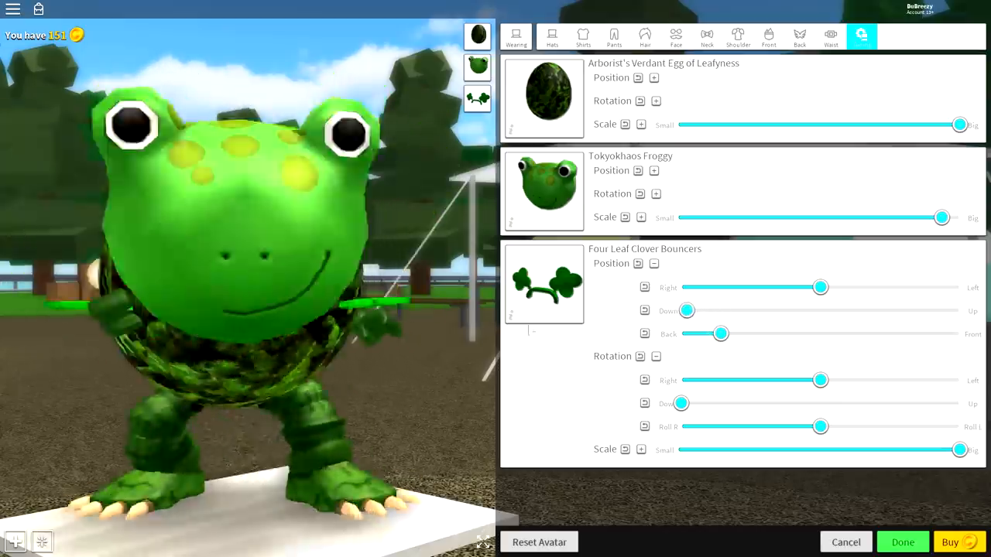